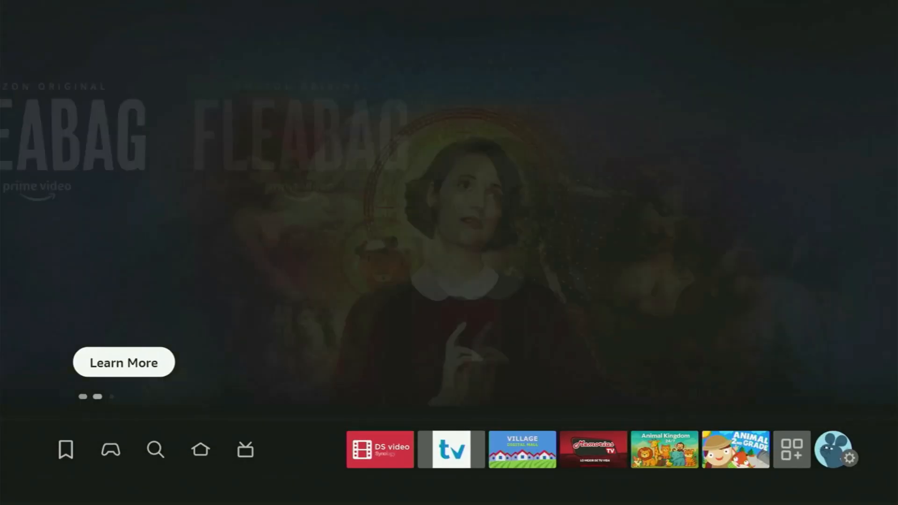
- Search the Fire TV for the Downloader app and pick its suggestion
{"action": "left_click", "coordinate": [155, 449]}
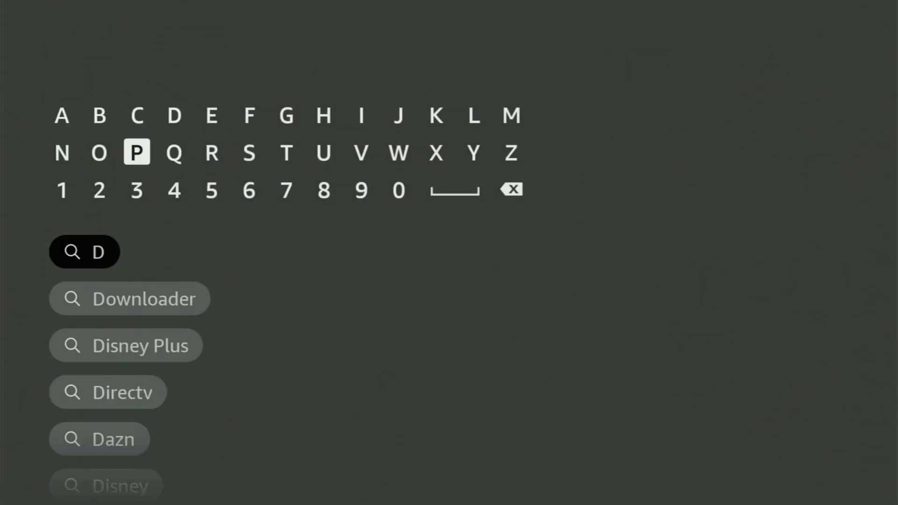
{"action": "left_click", "coordinate": [398, 153]}
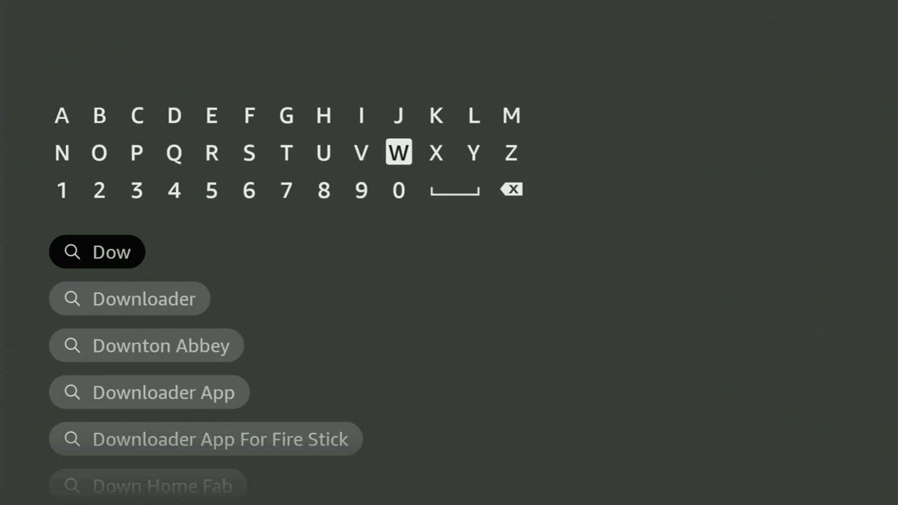
{"action": "left_click", "coordinate": [399, 152]}
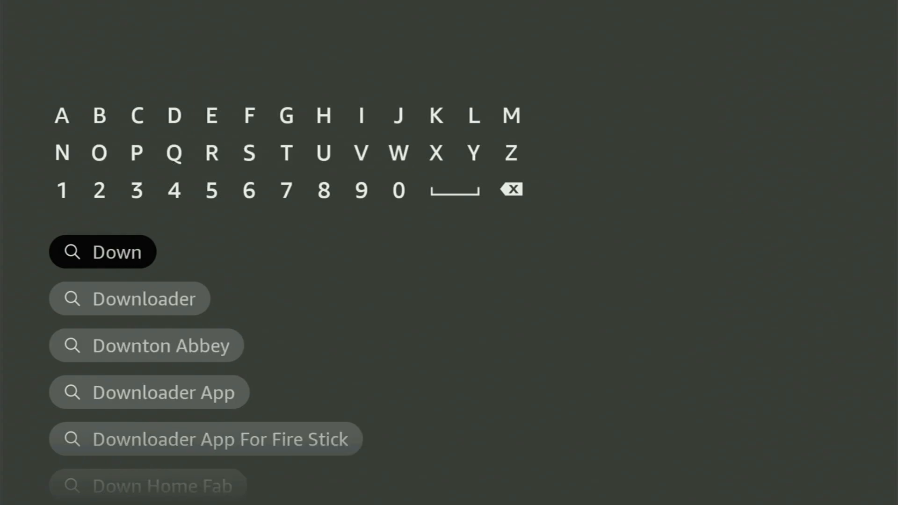
{"action": "mouse_move", "coordinate": [62, 153]}
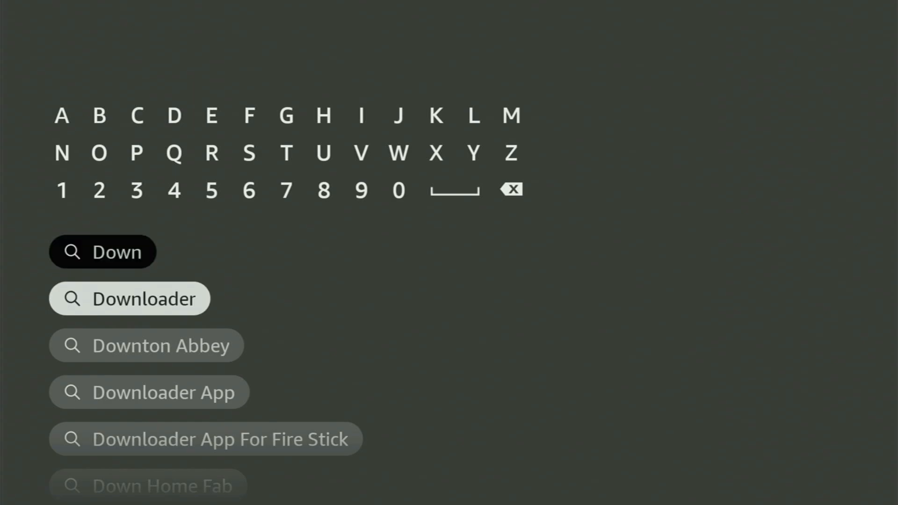
{"action": "left_click", "coordinate": [129, 299]}
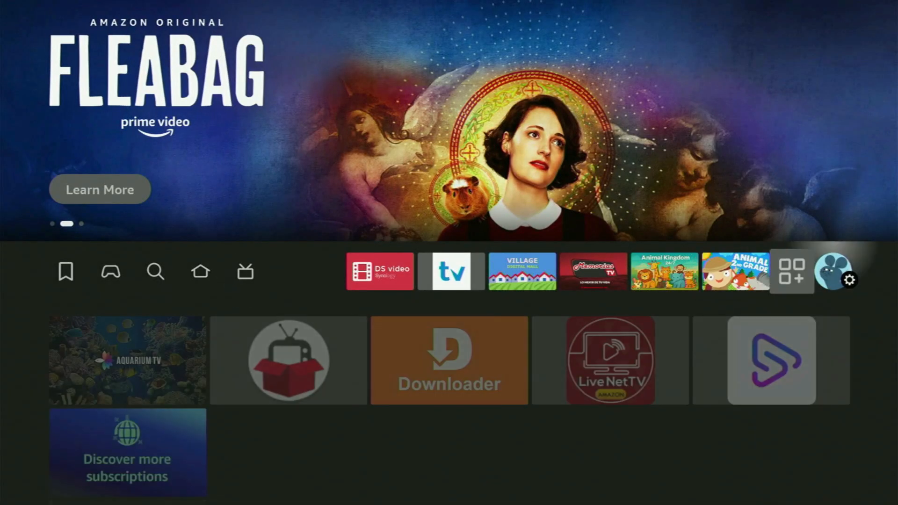
- Open Settings > My Fire TV and scroll through About, Developer options and Restart
{"action": "left_click", "coordinate": [853, 280]}
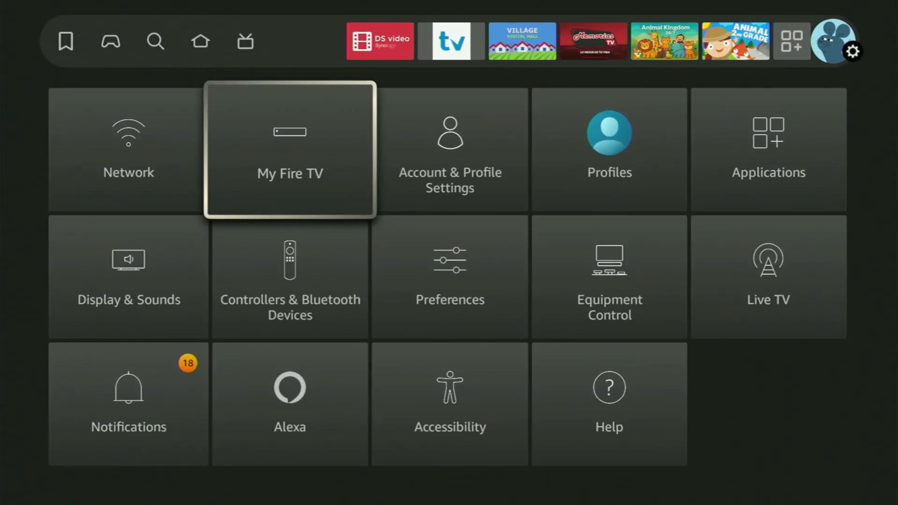
{"action": "left_click", "coordinate": [289, 150]}
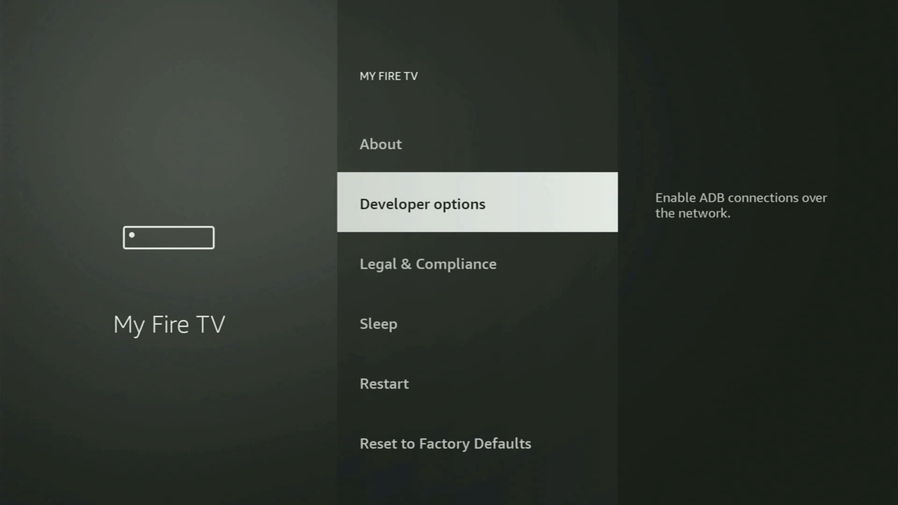
{"action": "scroll", "scroll_direction": "down", "scroll_amount": 3}
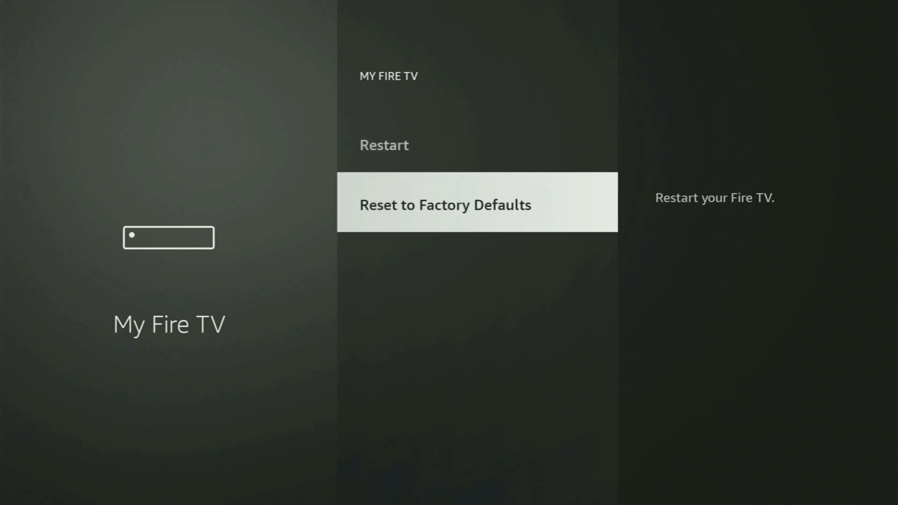
{"action": "scroll", "scroll_direction": "up", "scroll_amount": 3}
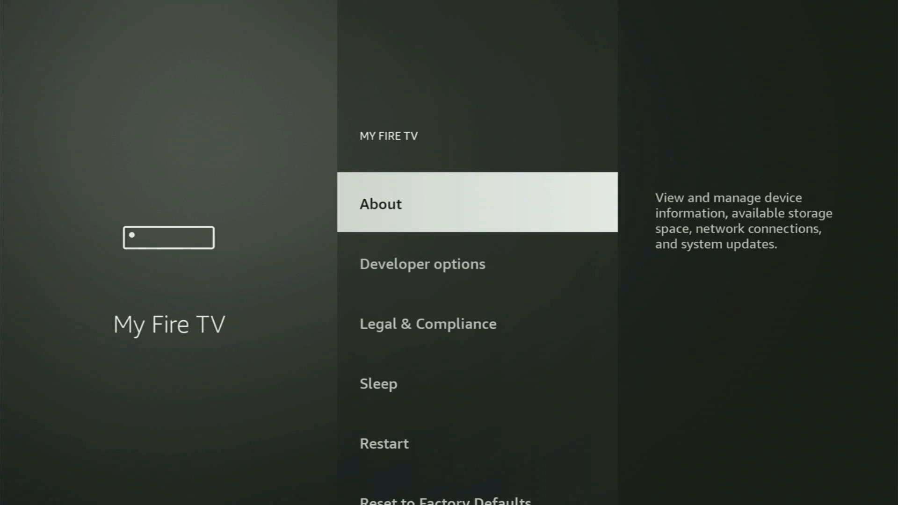
- Go to Developer options > Install unknown apps to show the per-app permissions list
{"action": "scroll", "scroll_direction": "down", "scroll_amount": 3}
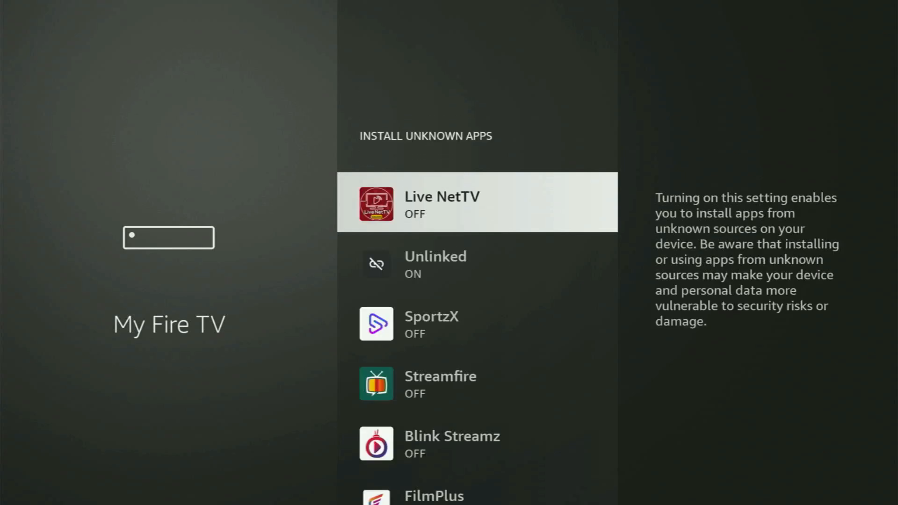
- Scroll the Install unknown apps list to confirm AppLinked and Downloader are ON, then go Home
{"action": "scroll", "scroll_direction": "down", "scroll_amount": 3}
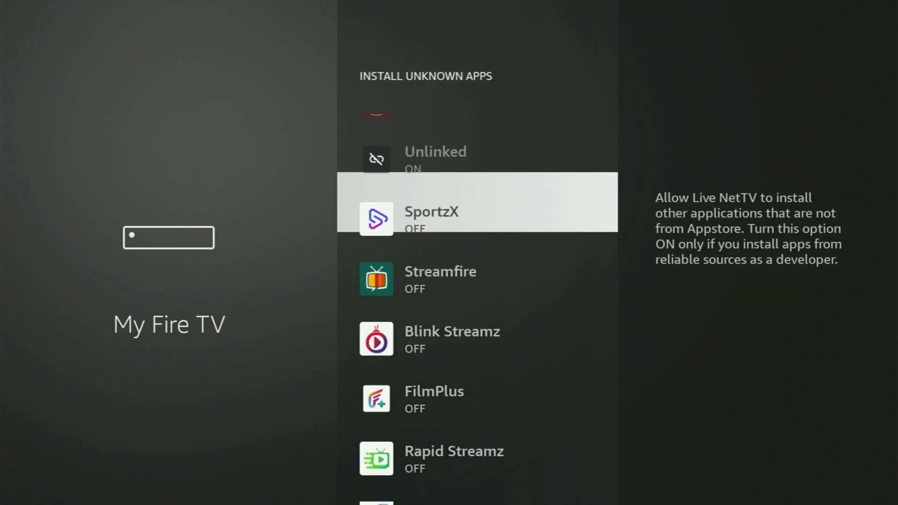
{"action": "scroll", "scroll_direction": "down", "scroll_amount": 3}
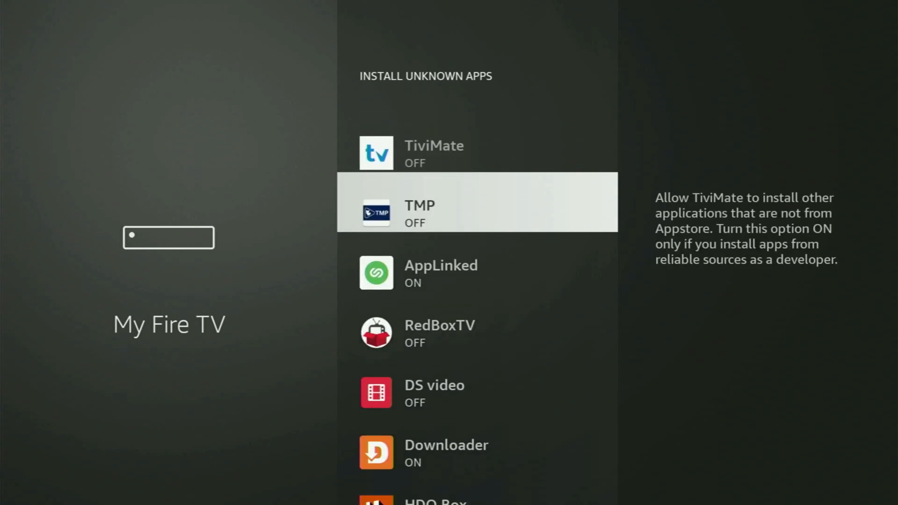
{"action": "scroll", "scroll_direction": "down", "scroll_amount": 3}
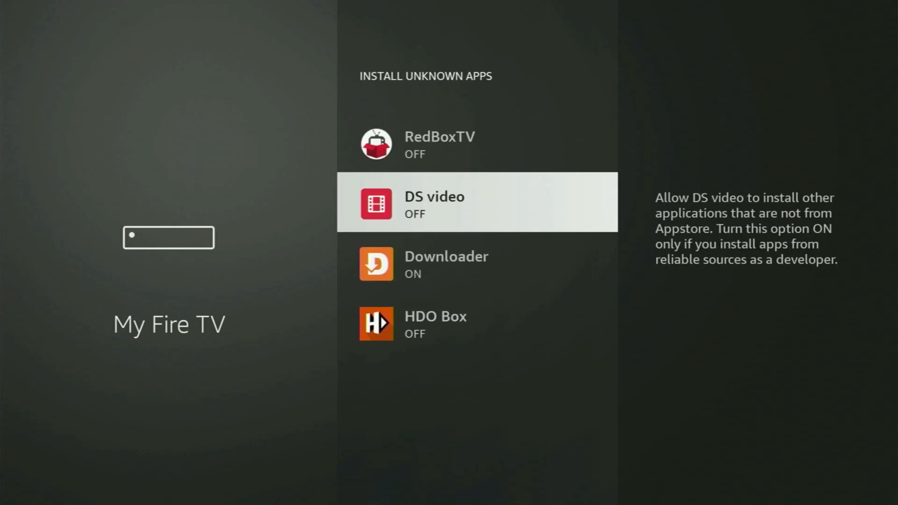
{"action": "scroll", "scroll_direction": "up", "scroll_amount": 3}
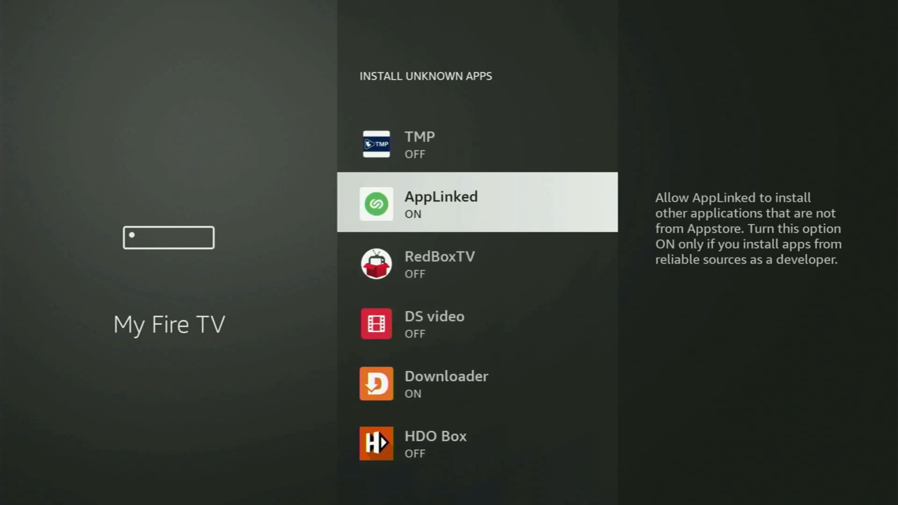
{"action": "scroll", "scroll_direction": "up", "scroll_amount": 3}
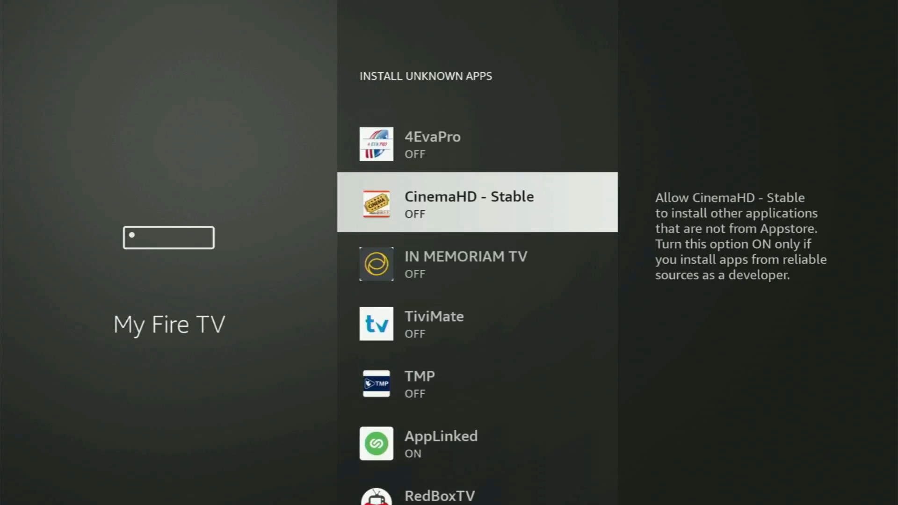
{"action": "scroll", "scroll_direction": "up", "scroll_amount": 3}
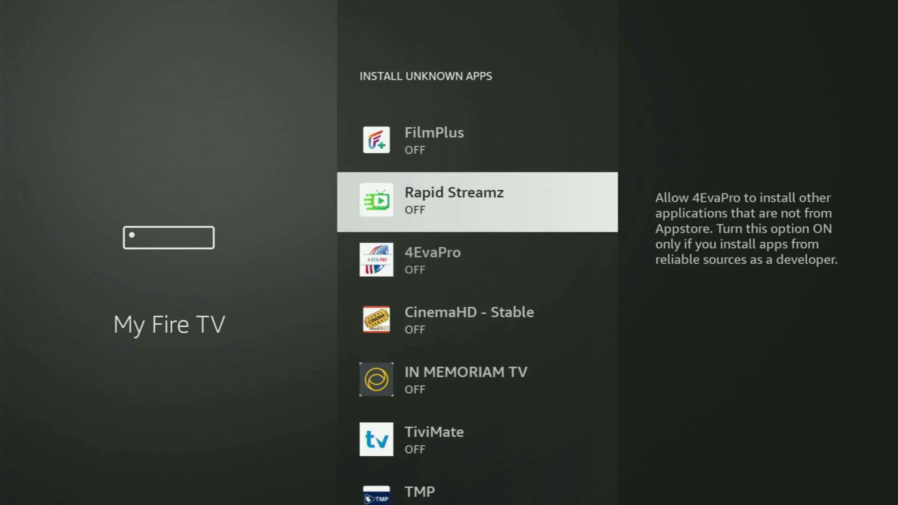
{"action": "scroll", "scroll_direction": "up", "scroll_amount": 3}
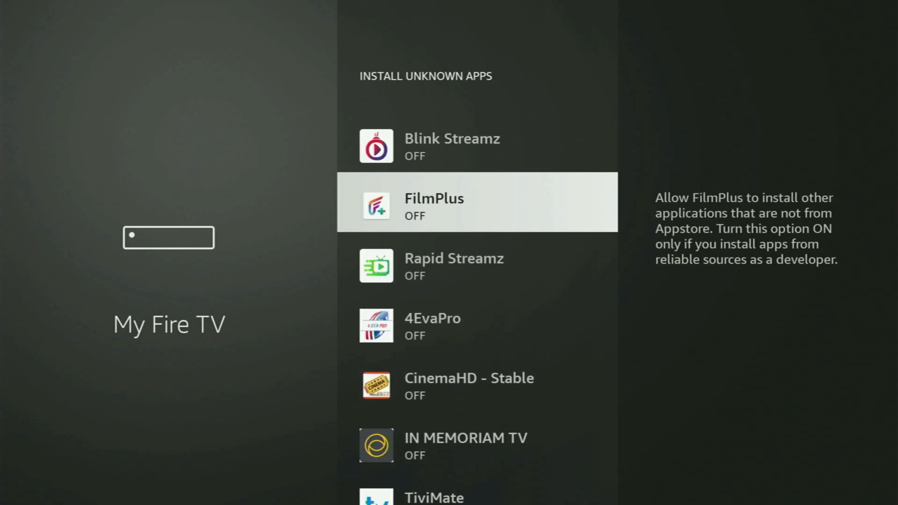
{"action": "scroll", "scroll_direction": "up", "scroll_amount": 3}
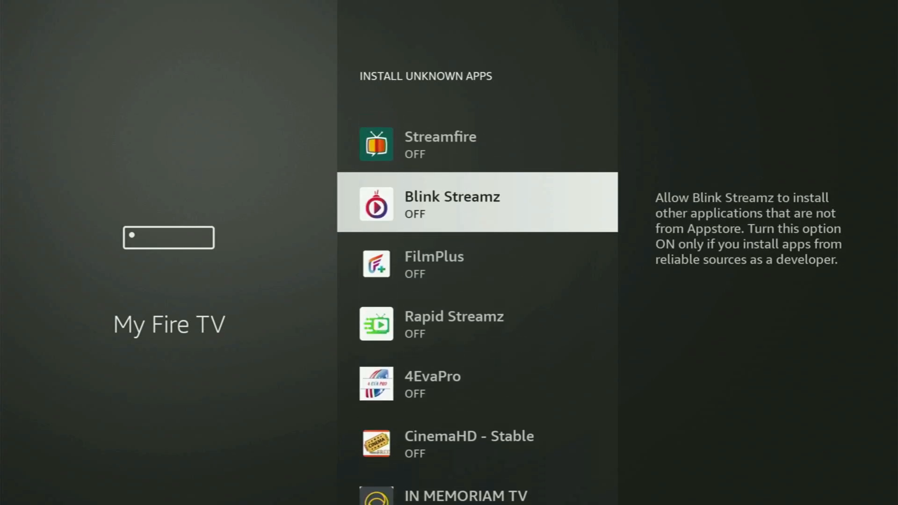
{"action": "scroll", "scroll_direction": "up", "scroll_amount": 3}
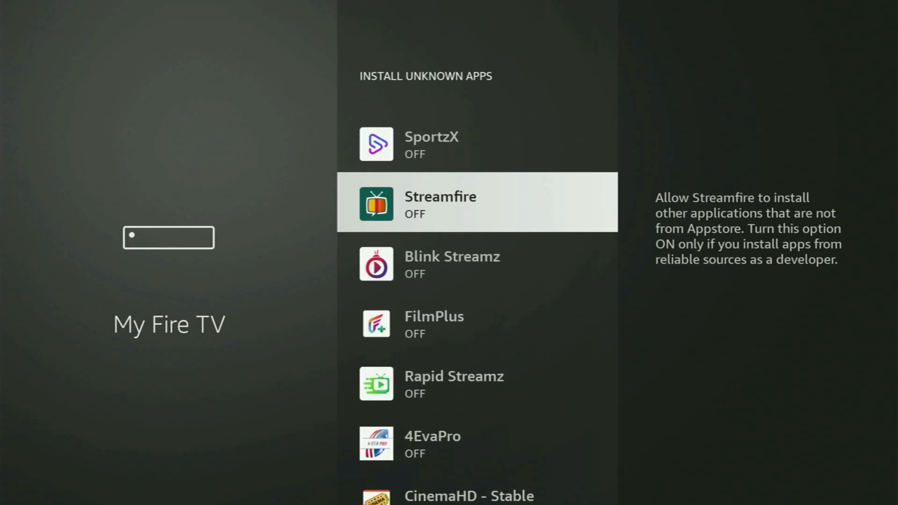
{"action": "scroll", "scroll_direction": "up", "scroll_amount": 3}
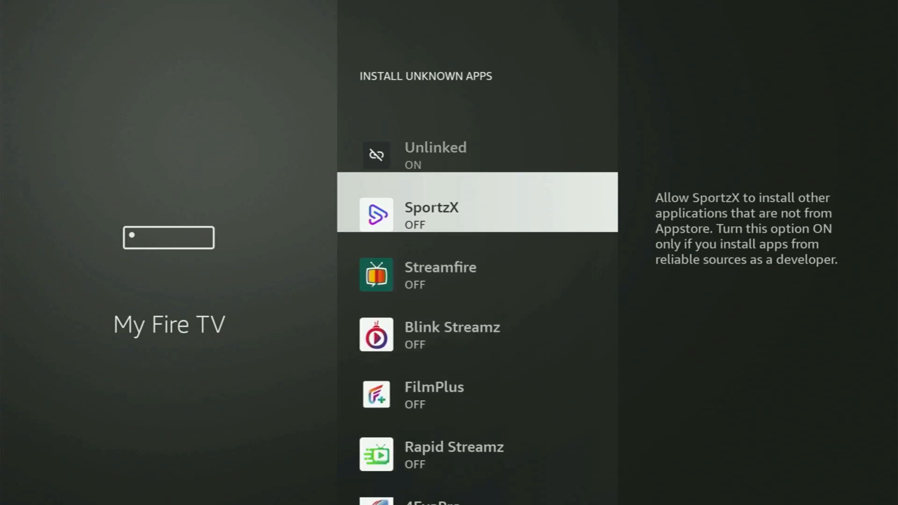
{"action": "scroll", "scroll_direction": "up", "scroll_amount": 3}
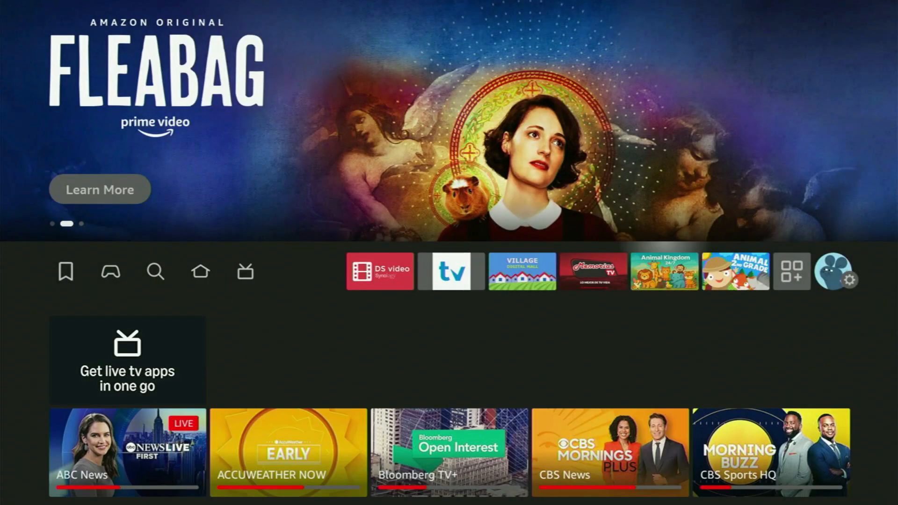
- Open Your Apps & Channels and launch the NordVPN tile
{"action": "left_click", "coordinate": [793, 270]}
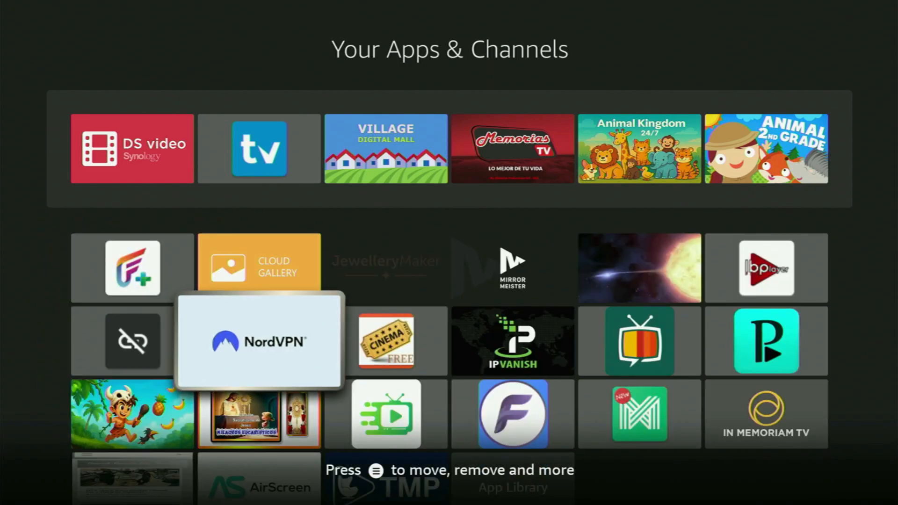
{"action": "left_click", "coordinate": [258, 341]}
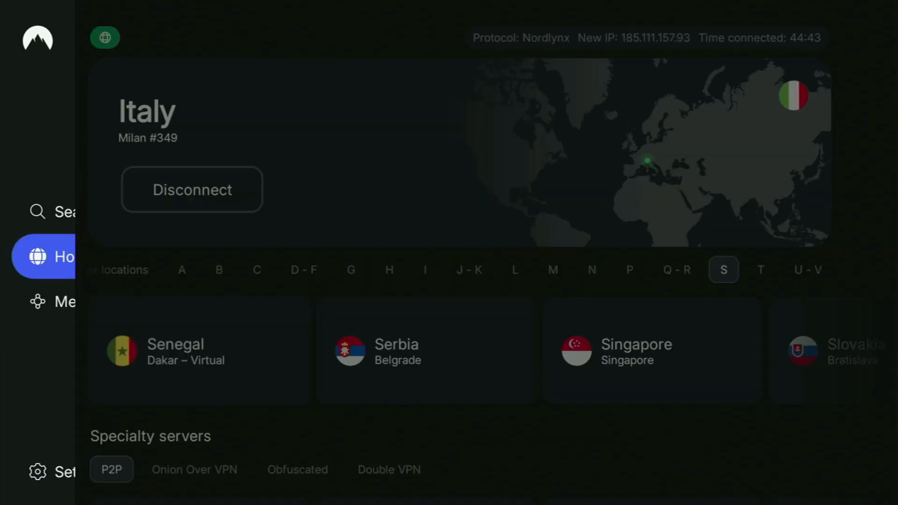
- Reconnect NordVPN from Italy Milan #349 to Luxembourg #120 via the Countries row
{"action": "left_click", "coordinate": [51, 211]}
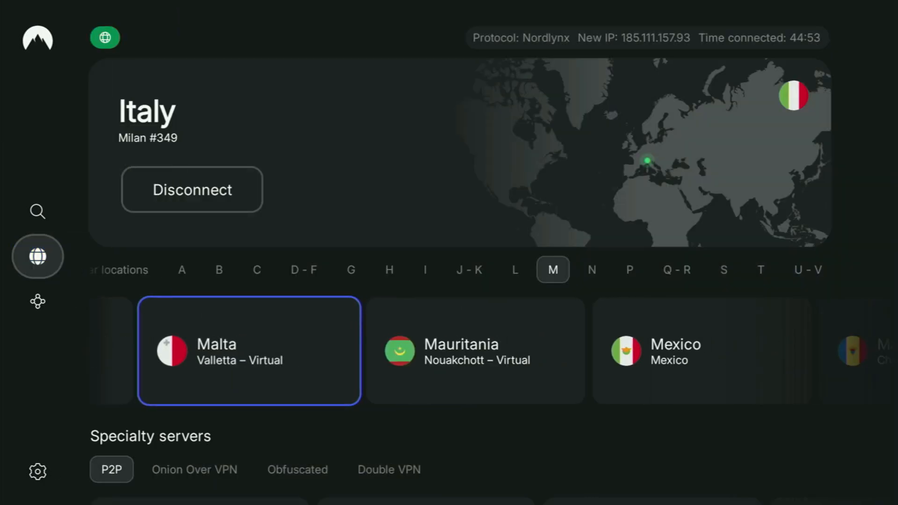
{"action": "scroll", "scroll_direction": "right", "scroll_amount": 3}
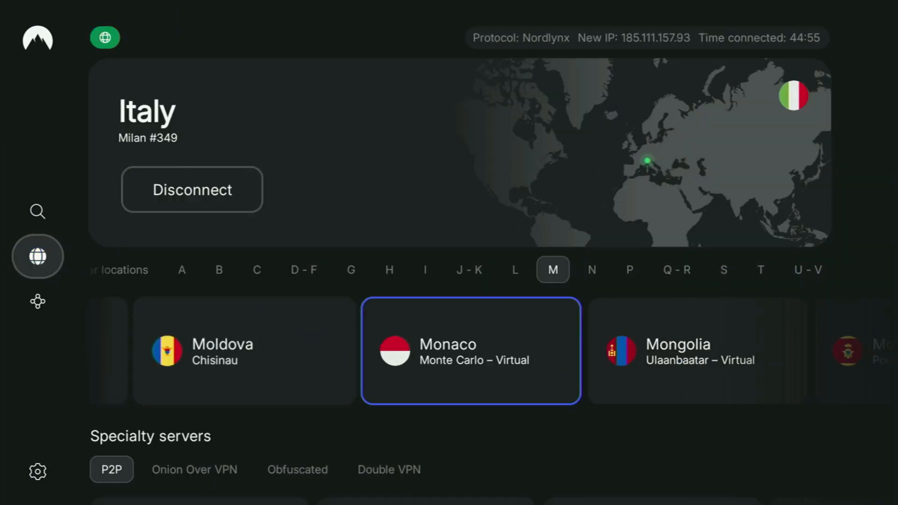
{"action": "left_click", "coordinate": [513, 312]}
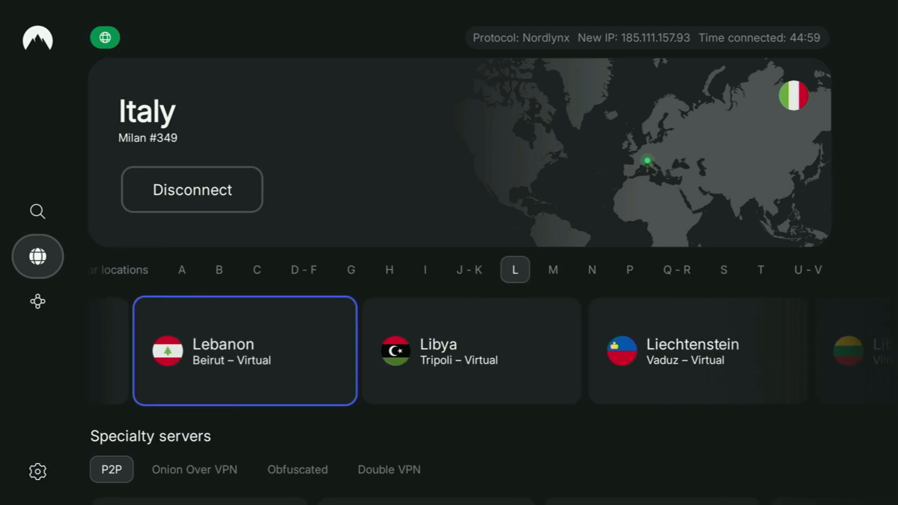
{"action": "scroll", "scroll_direction": "right", "scroll_amount": 3}
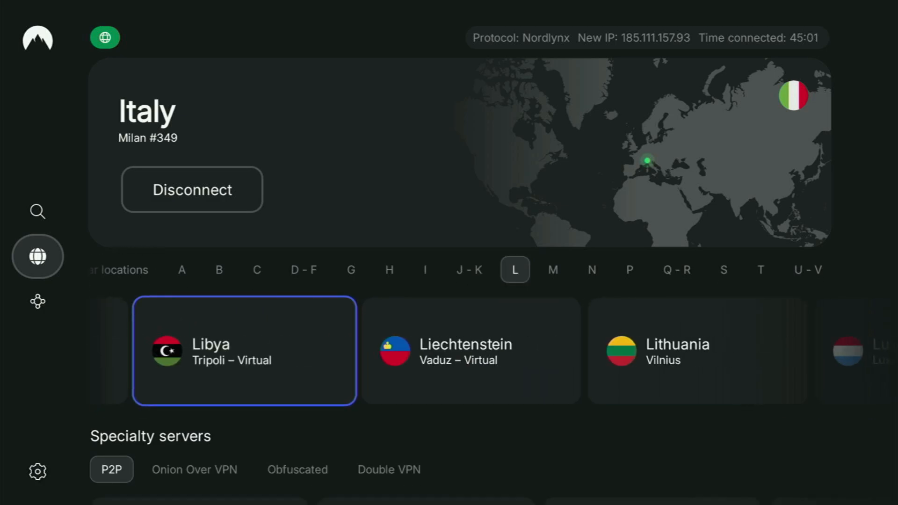
{"action": "scroll", "scroll_direction": "right", "scroll_amount": 3}
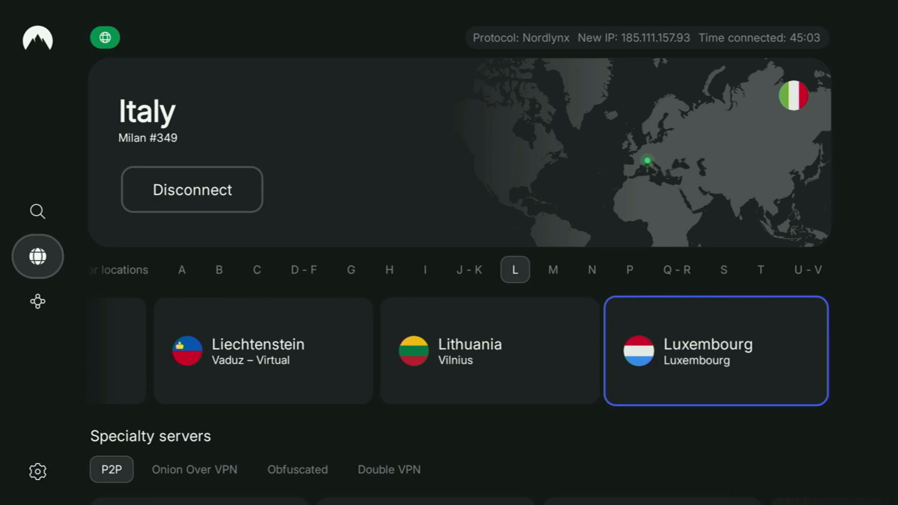
{"action": "left_click", "coordinate": [715, 351]}
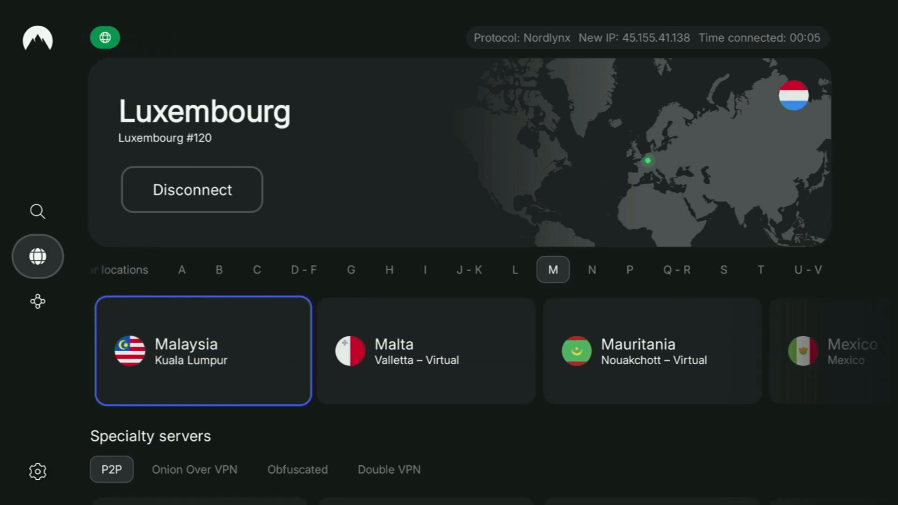
{"action": "scroll", "scroll_direction": "right", "scroll_amount": 3}
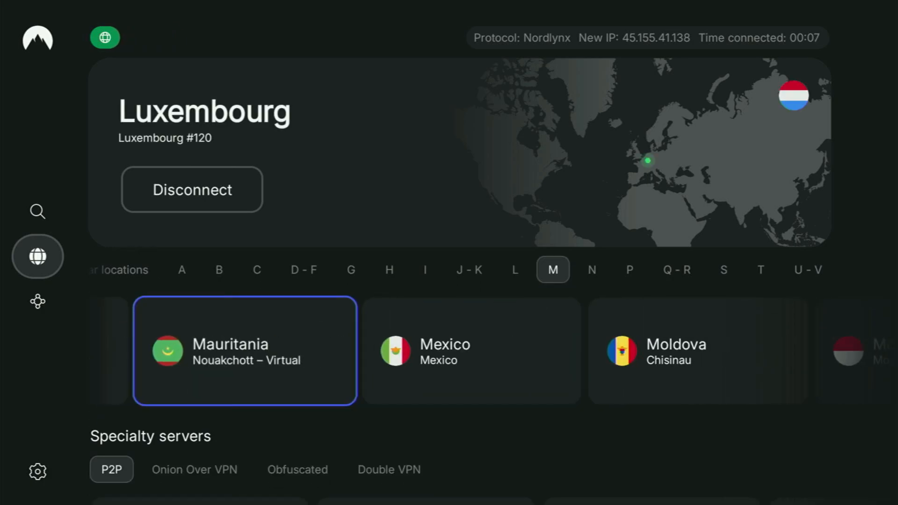
{"action": "scroll", "scroll_direction": "right", "scroll_amount": 3}
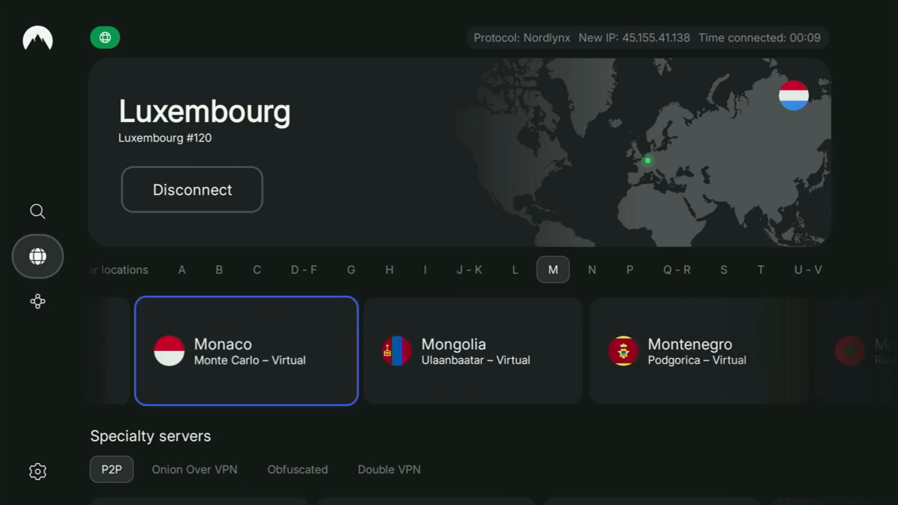
{"action": "scroll", "scroll_direction": "right", "scroll_amount": 3}
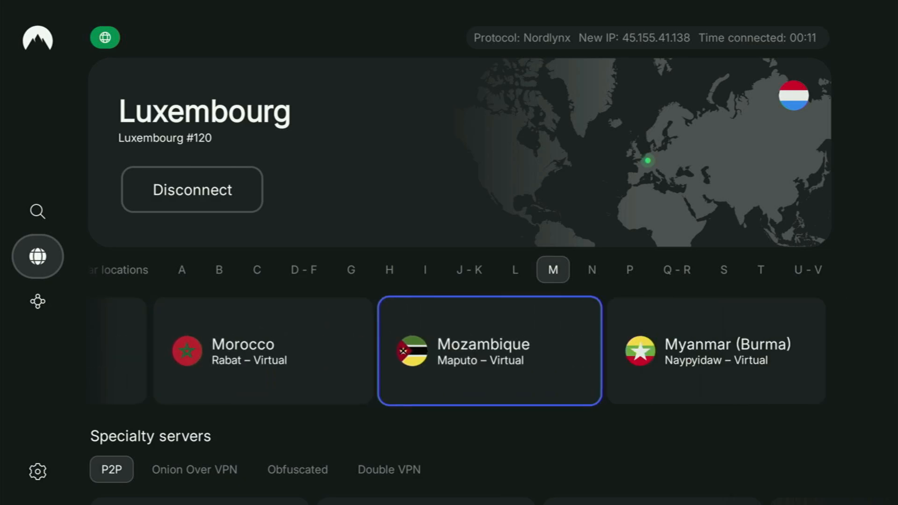
{"action": "left_click", "coordinate": [592, 270]}
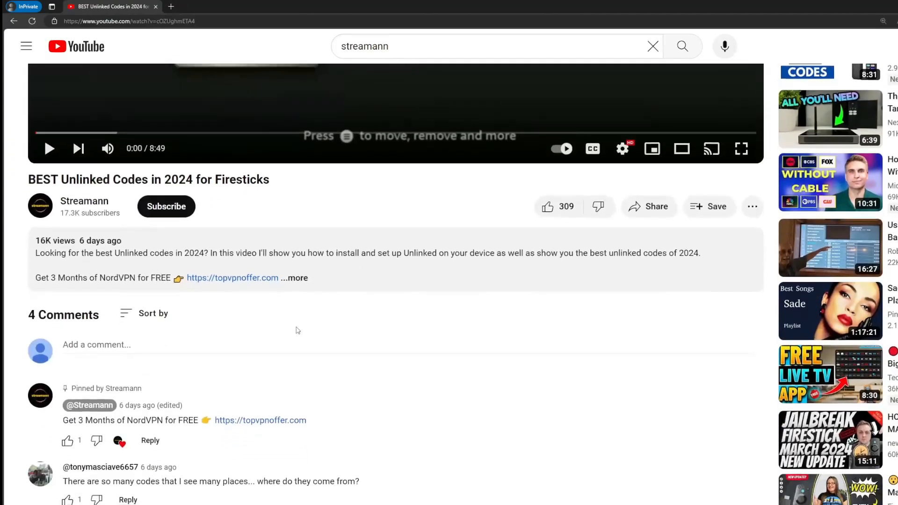
- Expand the video description and follow the topvpnoffer.com NordVPN discount link
{"action": "left_click", "coordinate": [297, 278]}
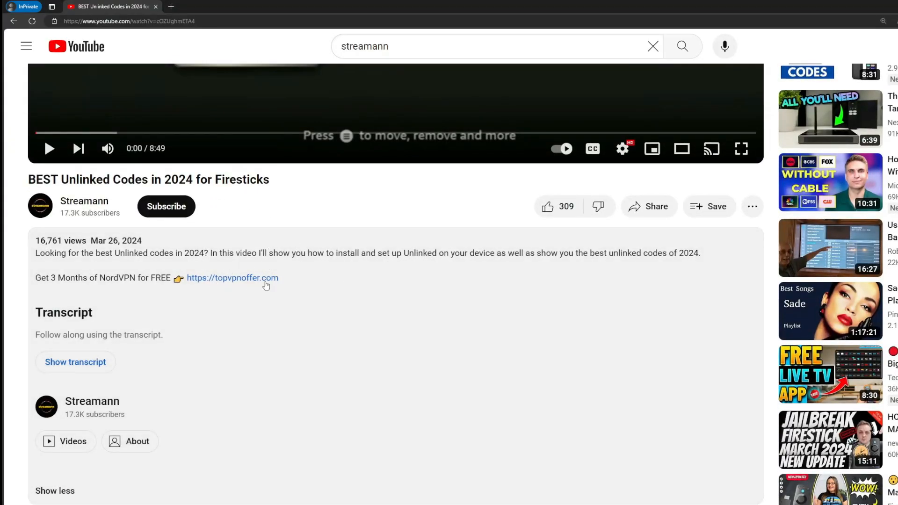
{"action": "scroll", "scroll_direction": "down", "scroll_amount": 3}
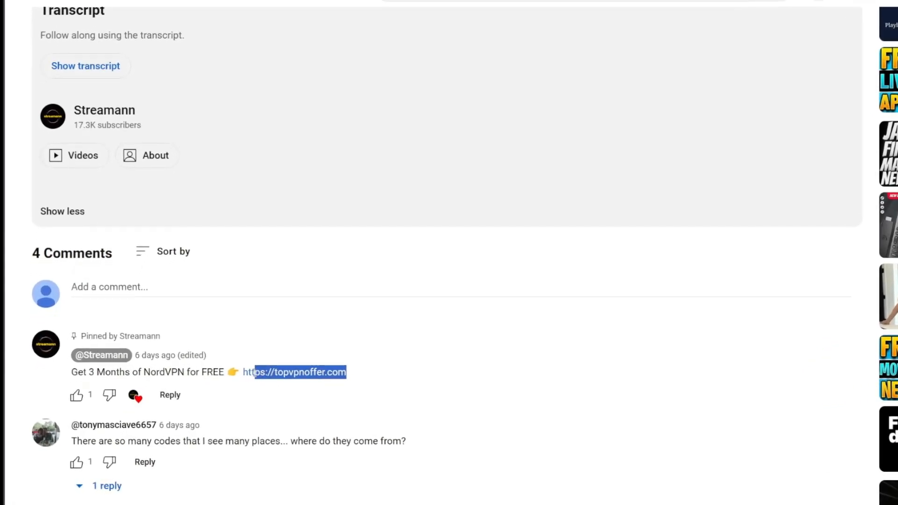
{"action": "left_click", "coordinate": [296, 373]}
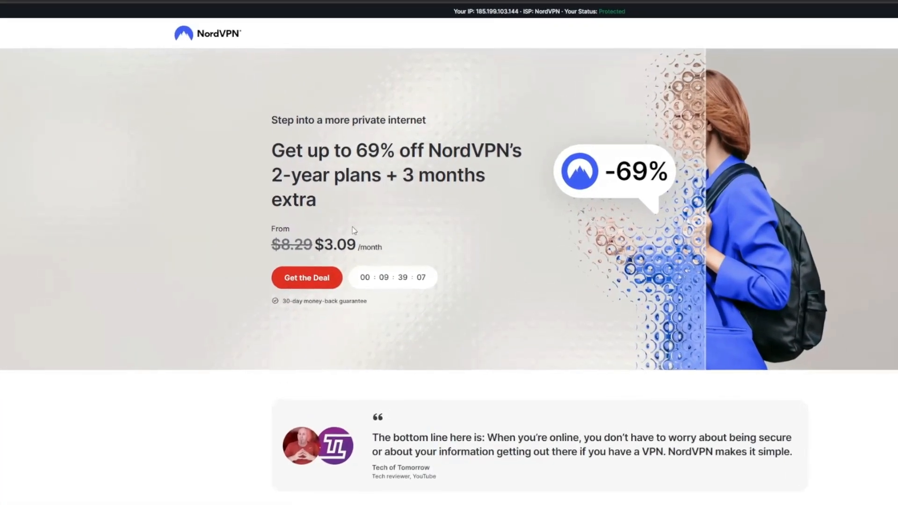
{"action": "double_click", "coordinate": [444, 168]}
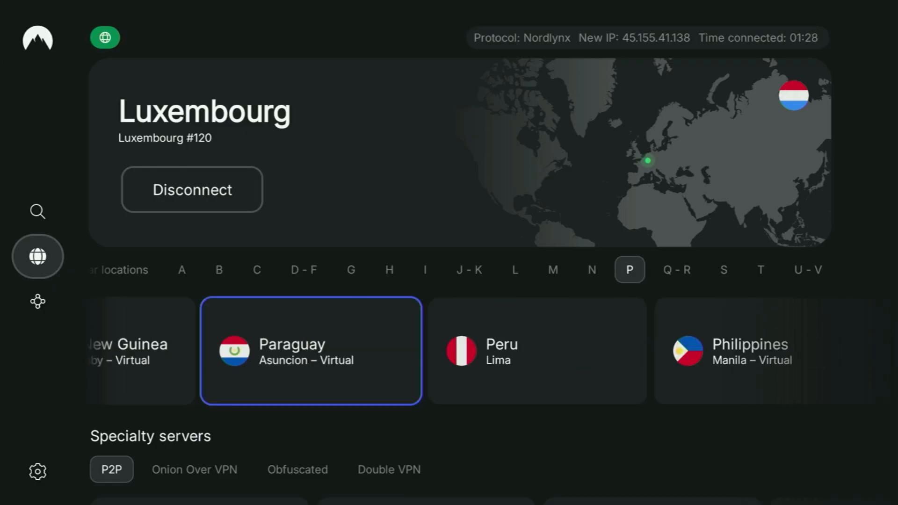
{"action": "scroll", "scroll_direction": "right", "scroll_amount": 3}
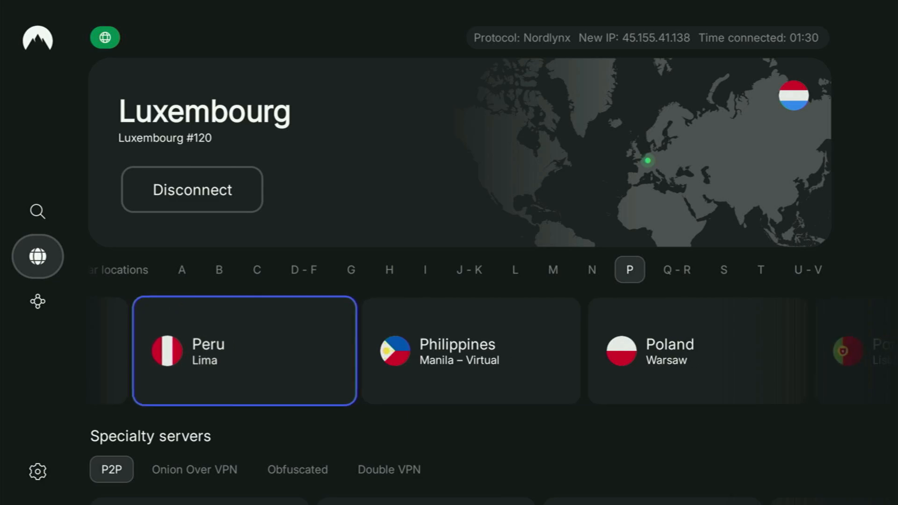
{"action": "scroll", "scroll_direction": "right", "scroll_amount": 3}
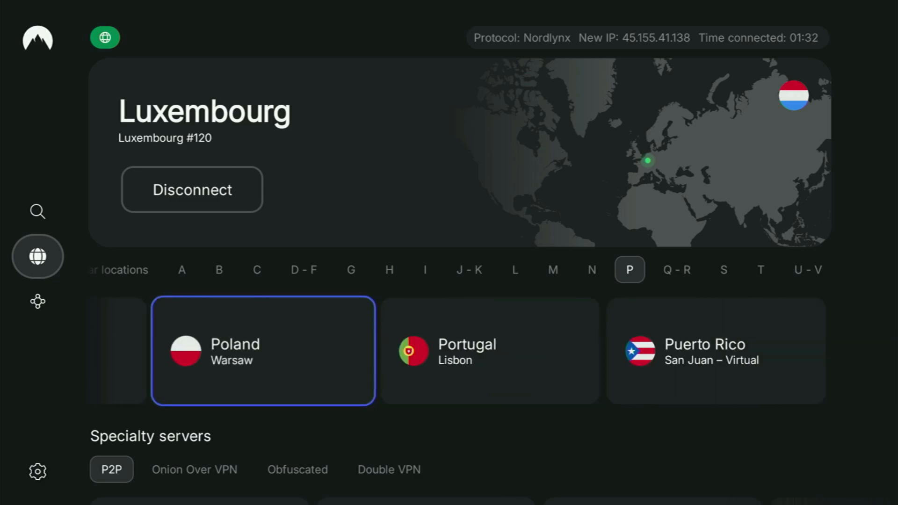
{"action": "left_click", "coordinate": [715, 350]}
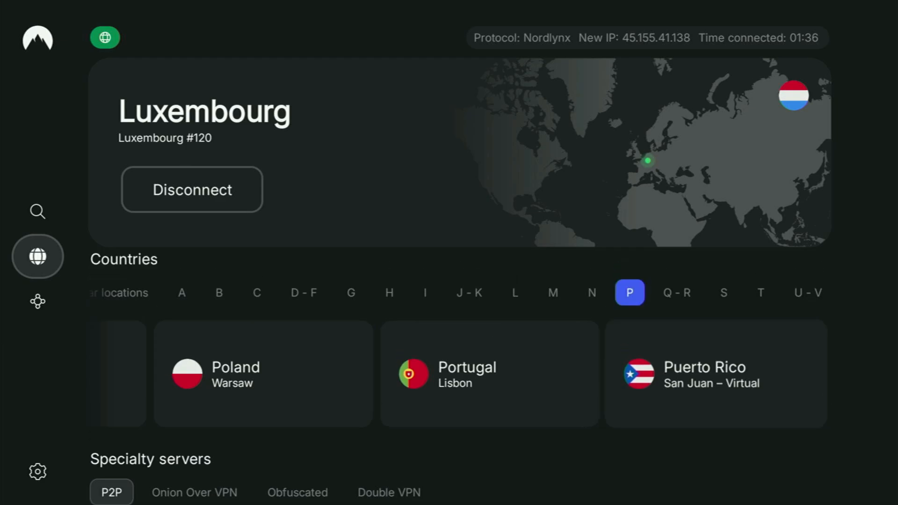
{"action": "left_click", "coordinate": [677, 293]}
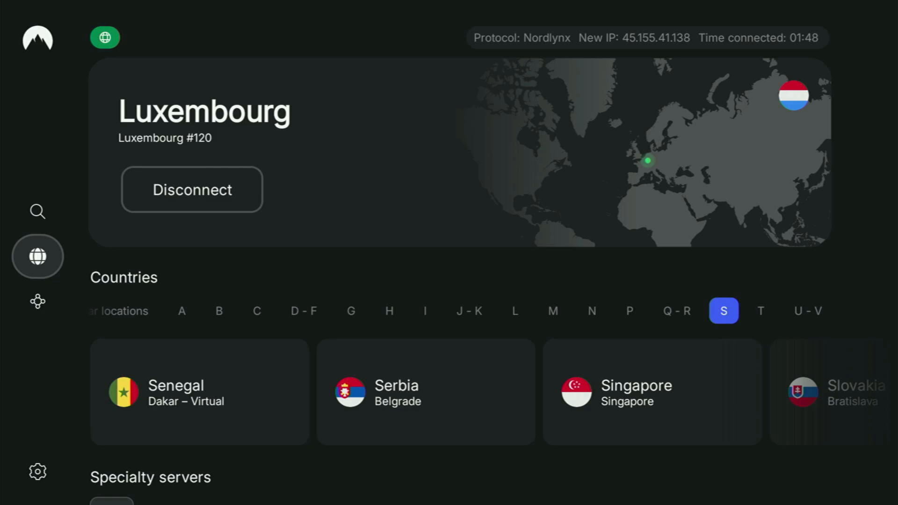
{"action": "left_click", "coordinate": [760, 311]}
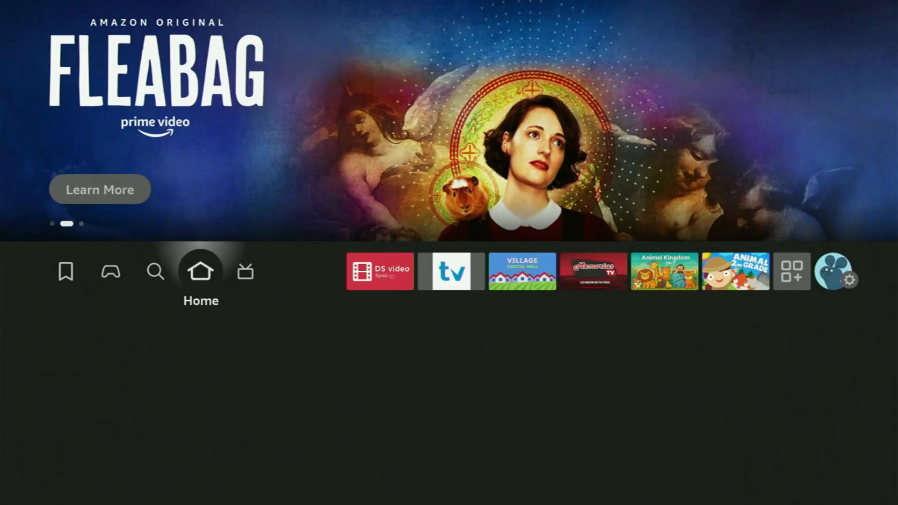
- Launch the Downloader tile from the Apps grid, reaching its address entry keyboard
{"action": "left_click", "coordinate": [793, 272]}
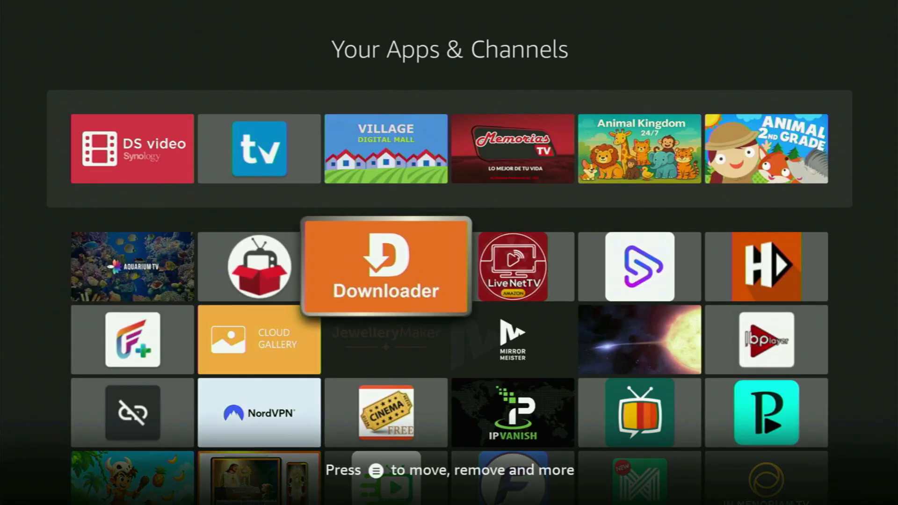
{"action": "left_click", "coordinate": [385, 266]}
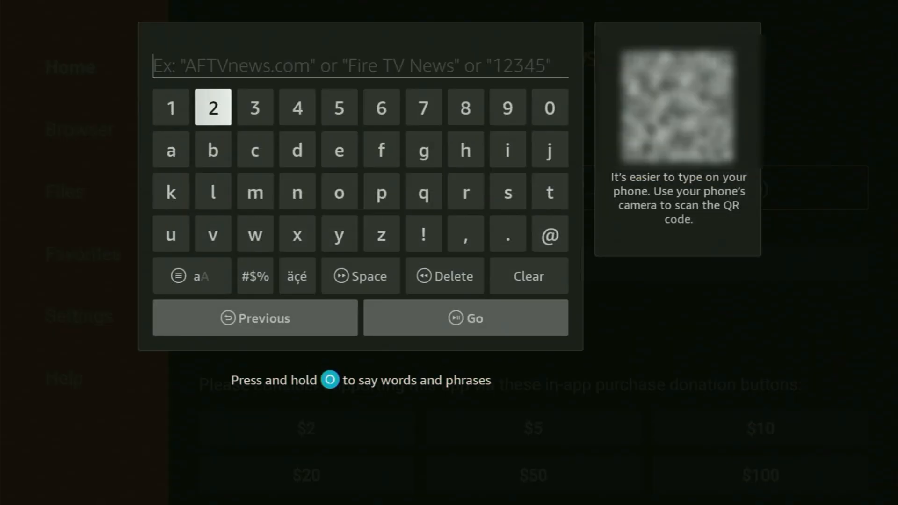
- Enter code 212486 and press Go to download the UK-Turks-App v1.1.3 APK
{"action": "left_click", "coordinate": [212, 108]}
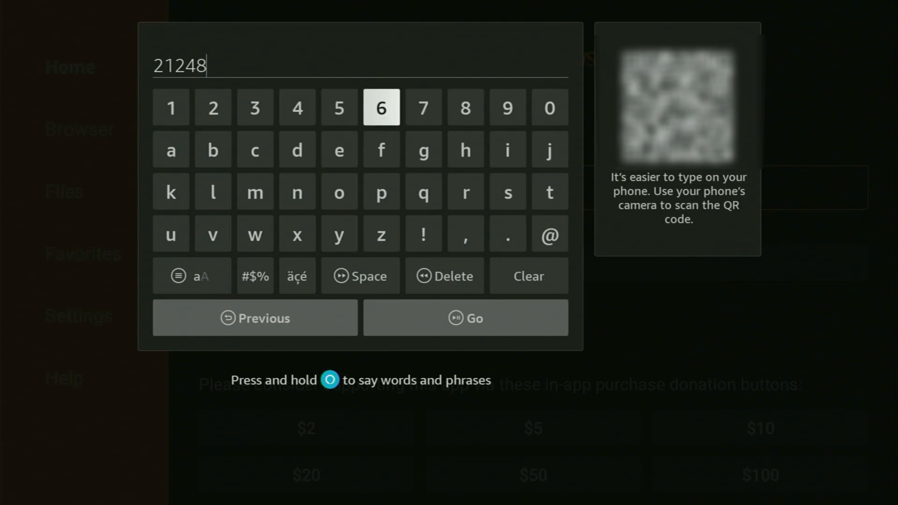
{"action": "left_click", "coordinate": [380, 107]}
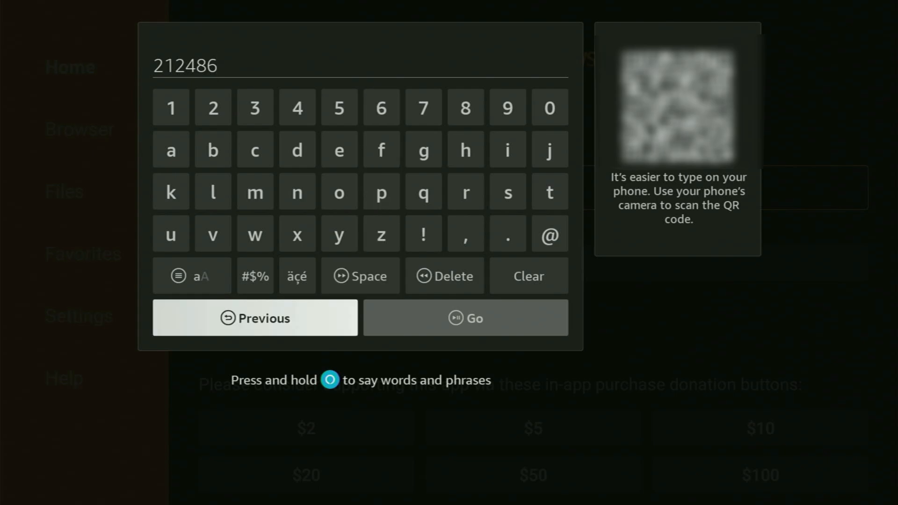
{"action": "left_click", "coordinate": [465, 318]}
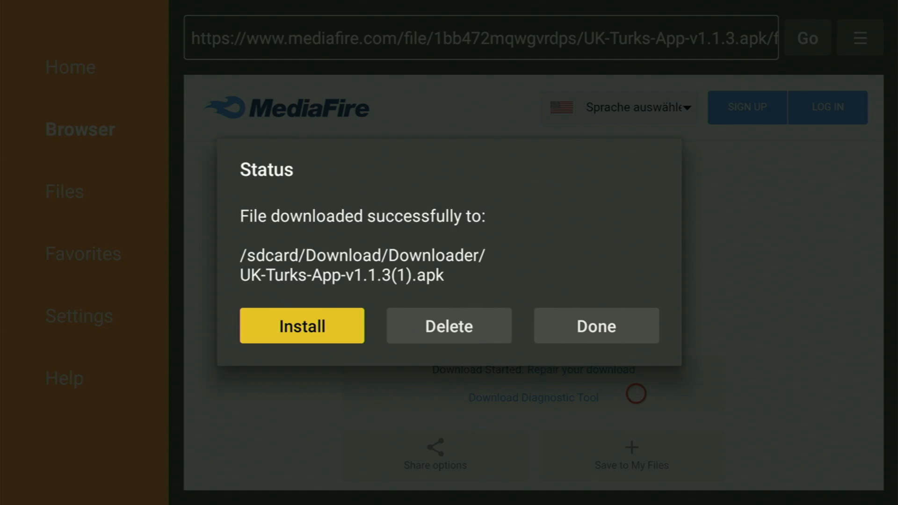
- Delete the downloaded UK-Turks-App APK and confirm the deletion
{"action": "left_click", "coordinate": [450, 325]}
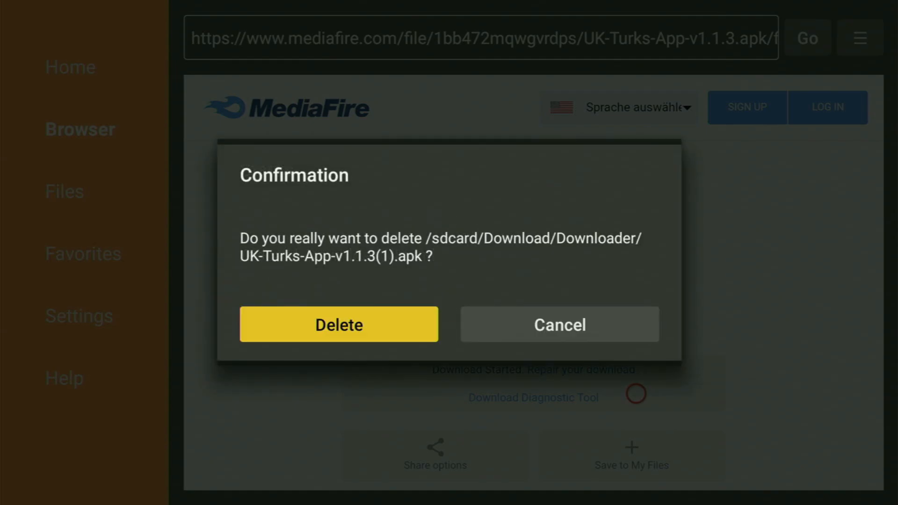
{"action": "left_click", "coordinate": [337, 324]}
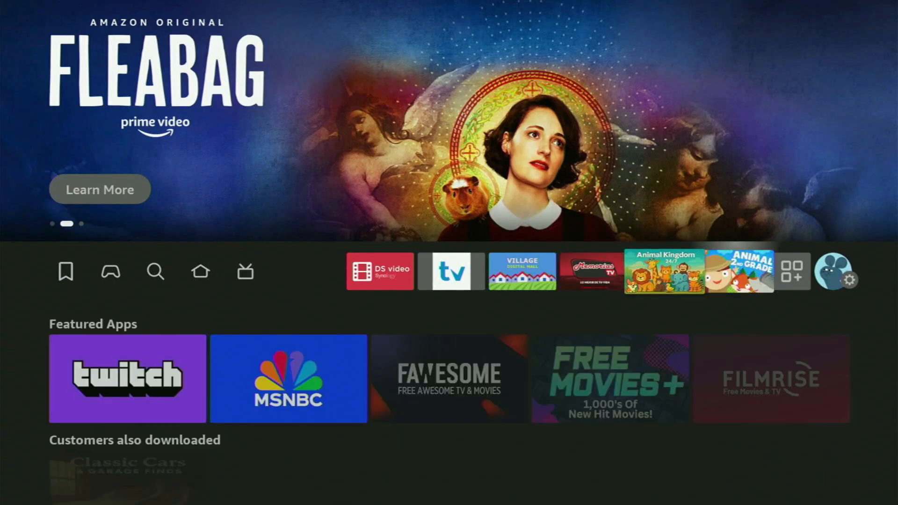
- Open the Apps grid and use Move to front on the UK Turks tile
{"action": "left_click", "coordinate": [794, 271]}
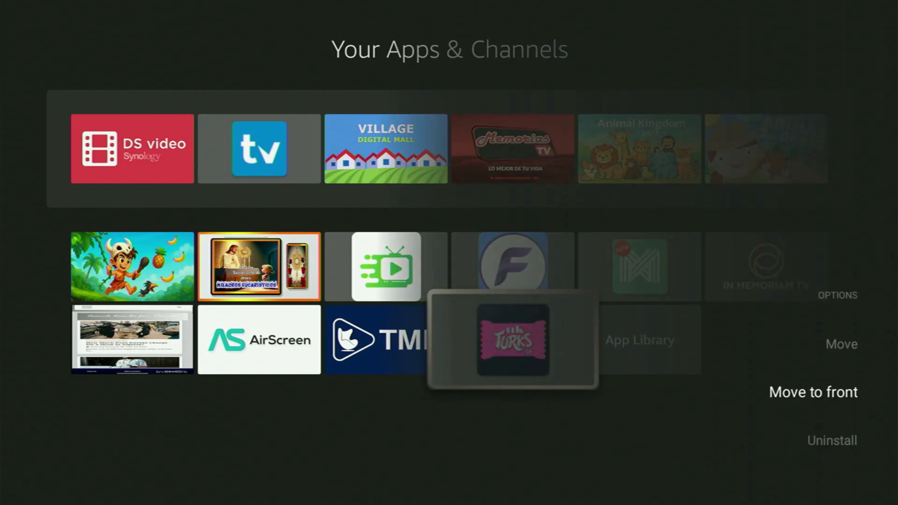
{"action": "left_click", "coordinate": [812, 392]}
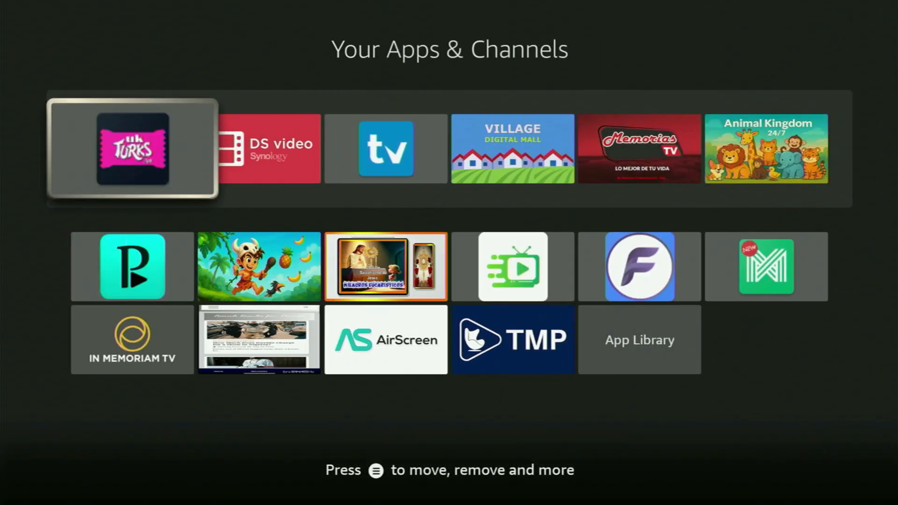